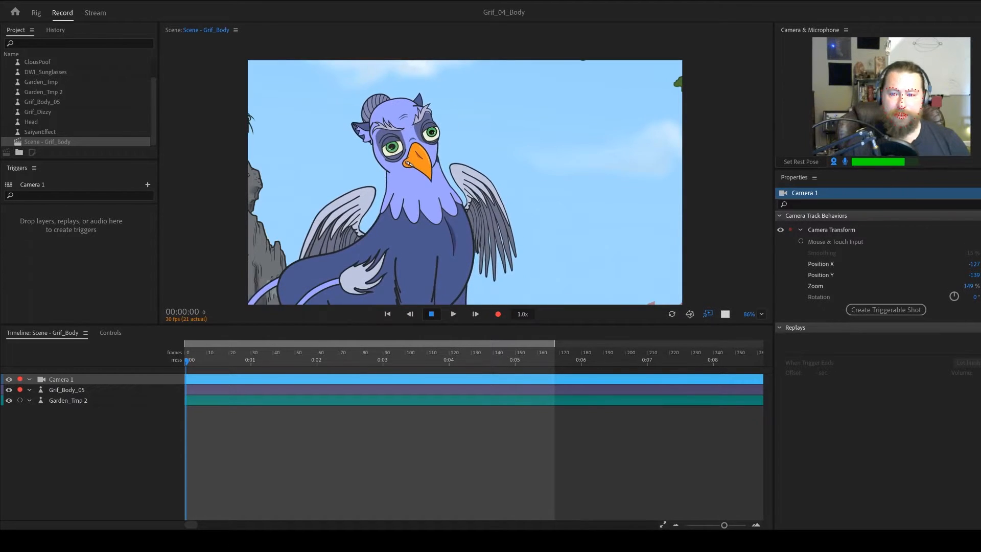
- Show the scene settings, then the Garden_Tmp 2 background layer's behaviors and transform
click(47, 141)
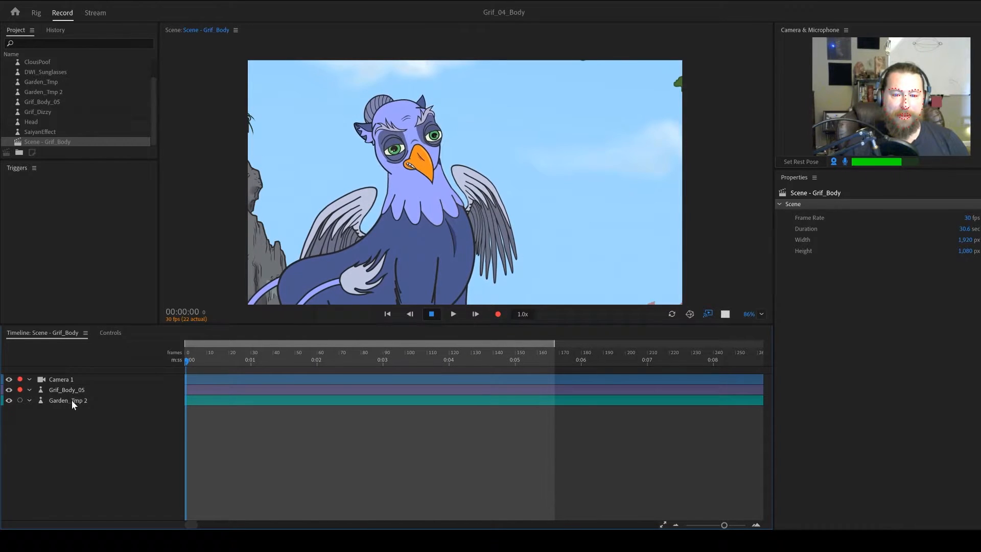
click(67, 400)
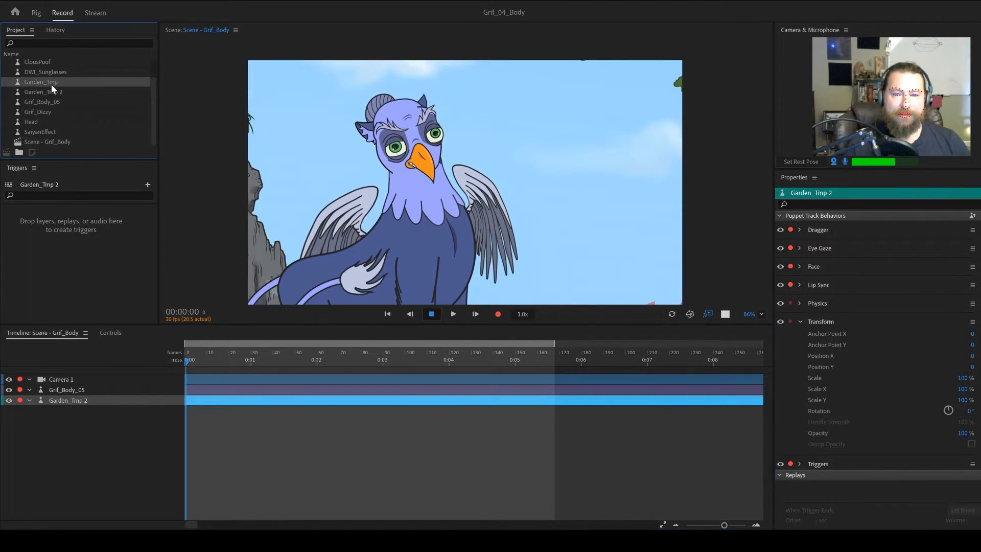
- Review Grif_Body_05's transform, collapse it, then select Garden_Tmp 2 and Camera 1
click(41, 82)
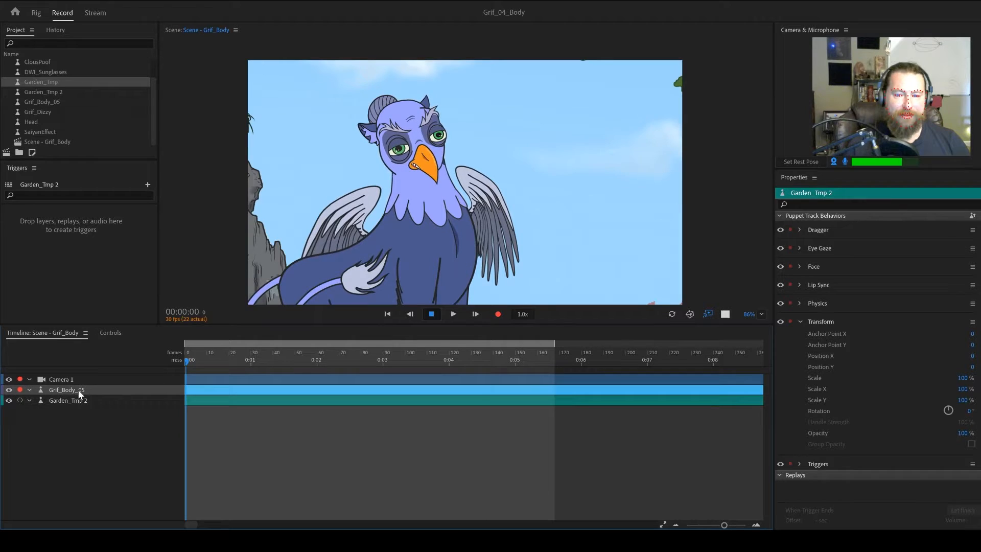
click(65, 390)
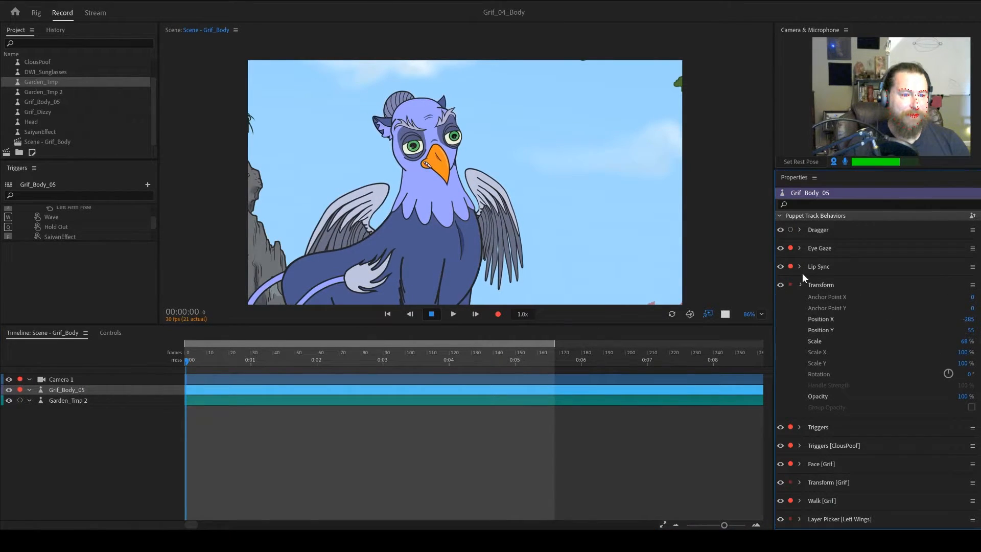
click(799, 285)
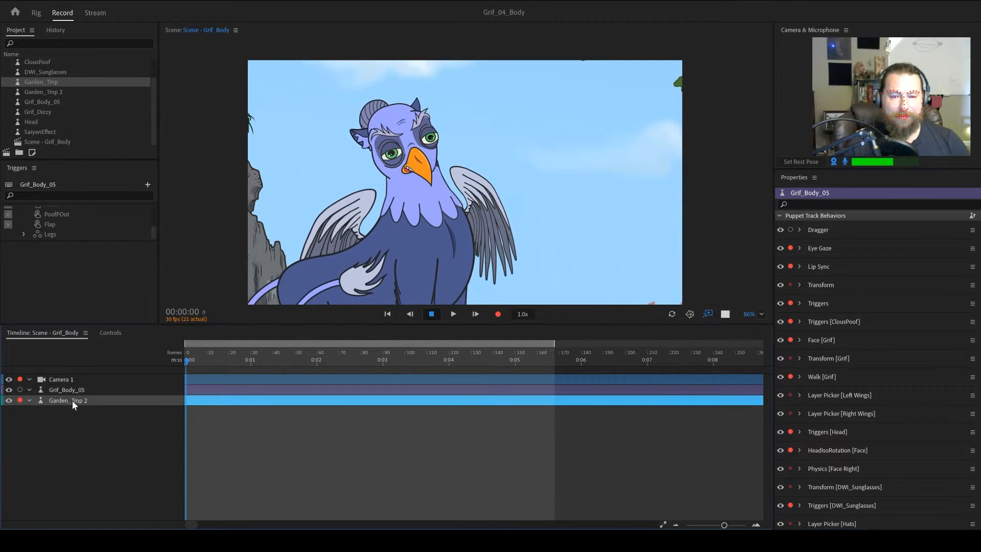
click(67, 400)
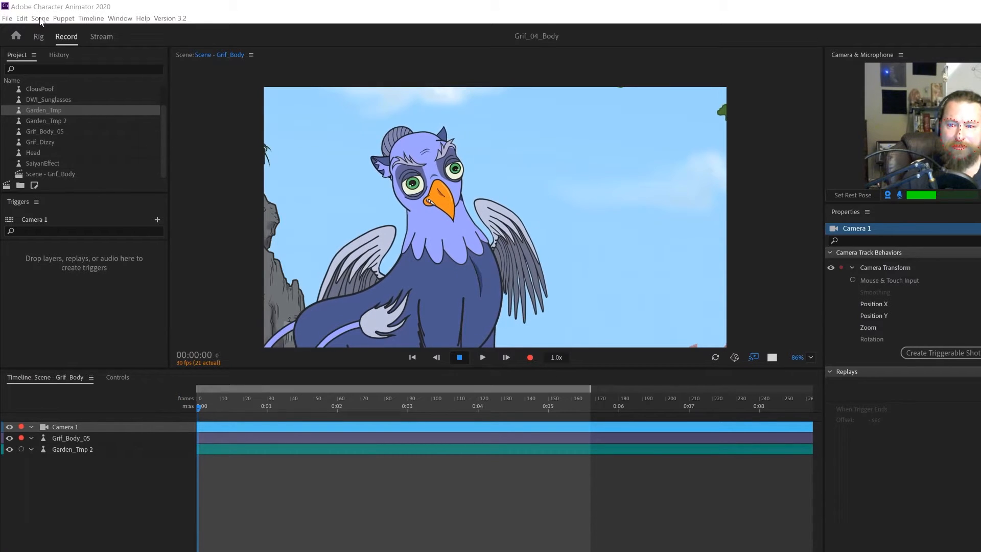
- Reset Camera 1's transform so the full griffin and garden fill the view
click(40, 18)
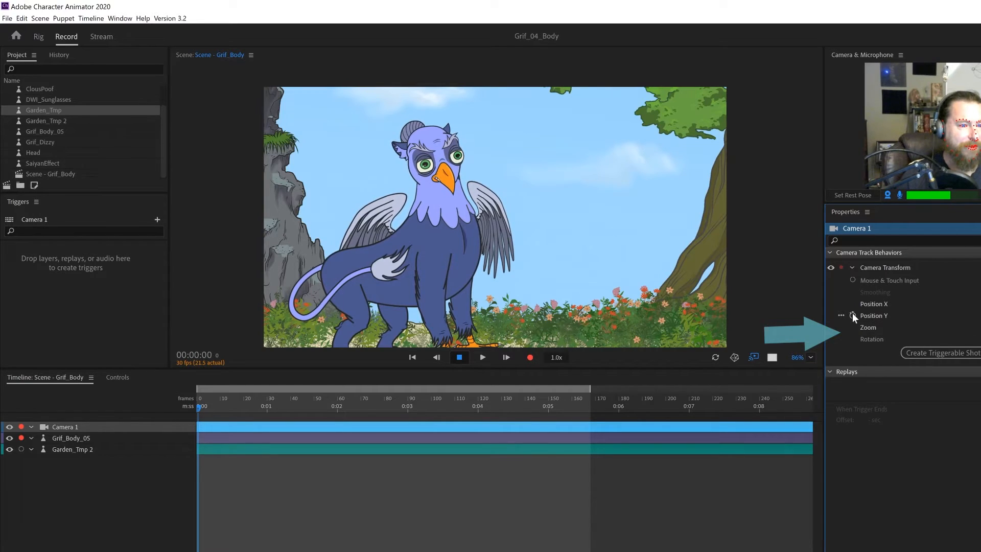
- Enable keyframing on Camera 1's Position X, Position Y and Zoom, keyed at start and ~0:03
click(852, 303)
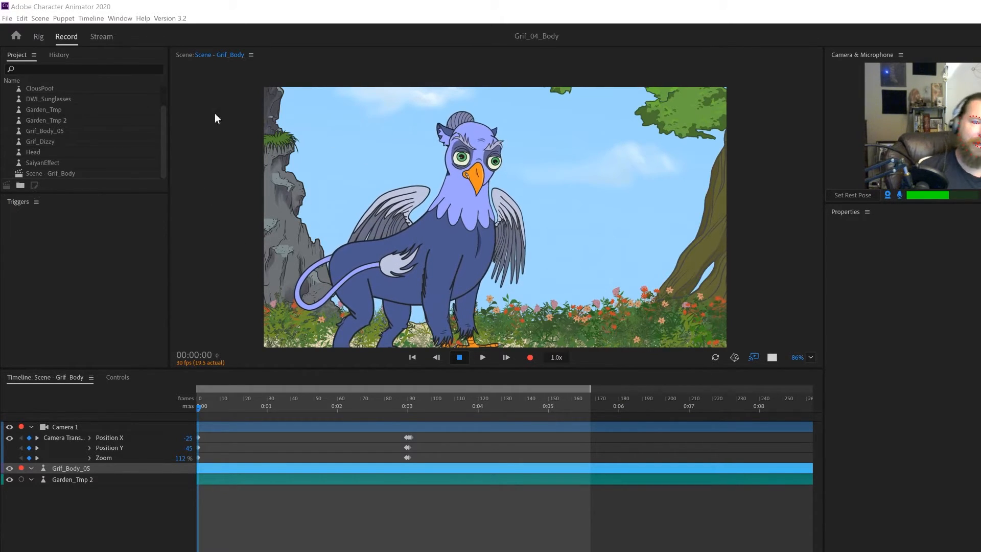
- Create a new scene via Scene > New Scene, name it Shot2 and open it
click(40, 18)
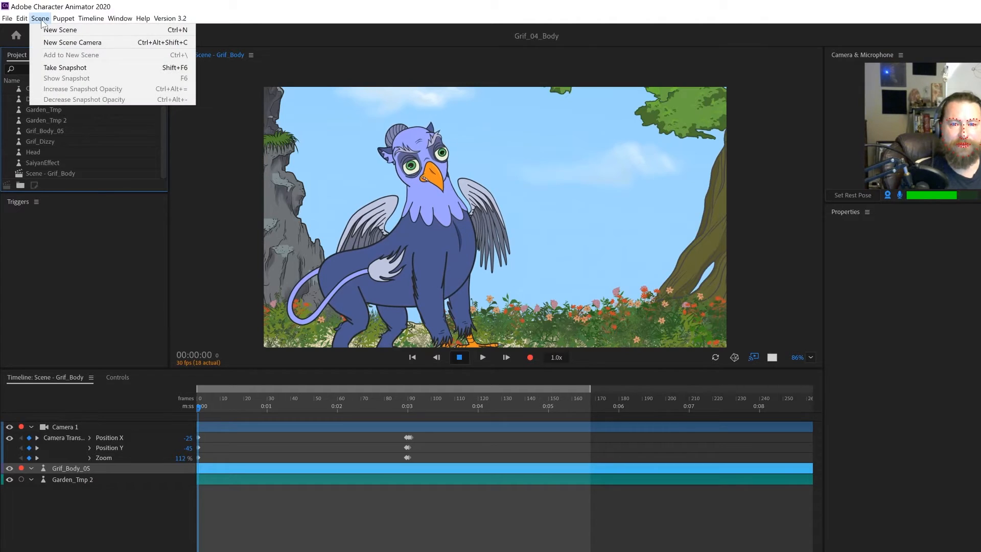
mouse_move(71, 42)
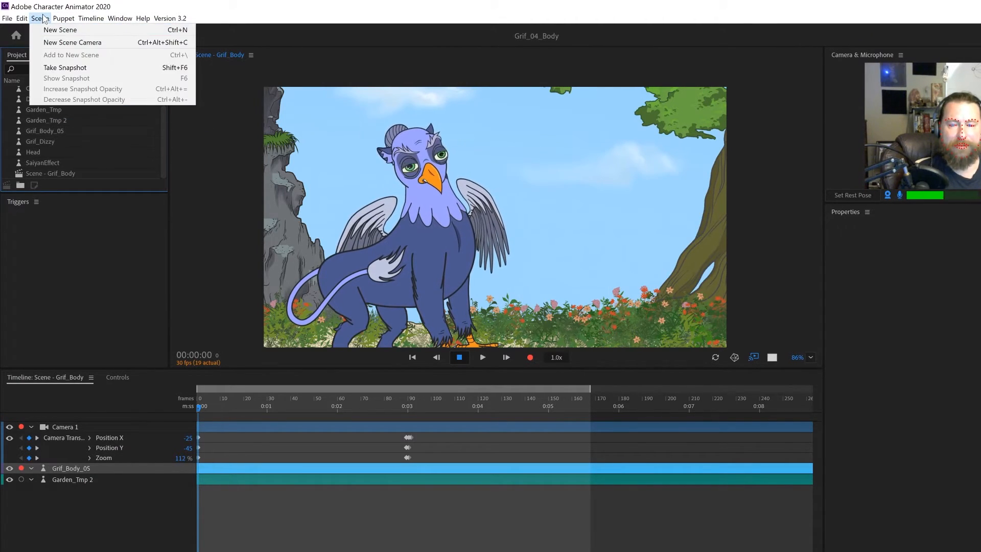
mouse_move(60, 29)
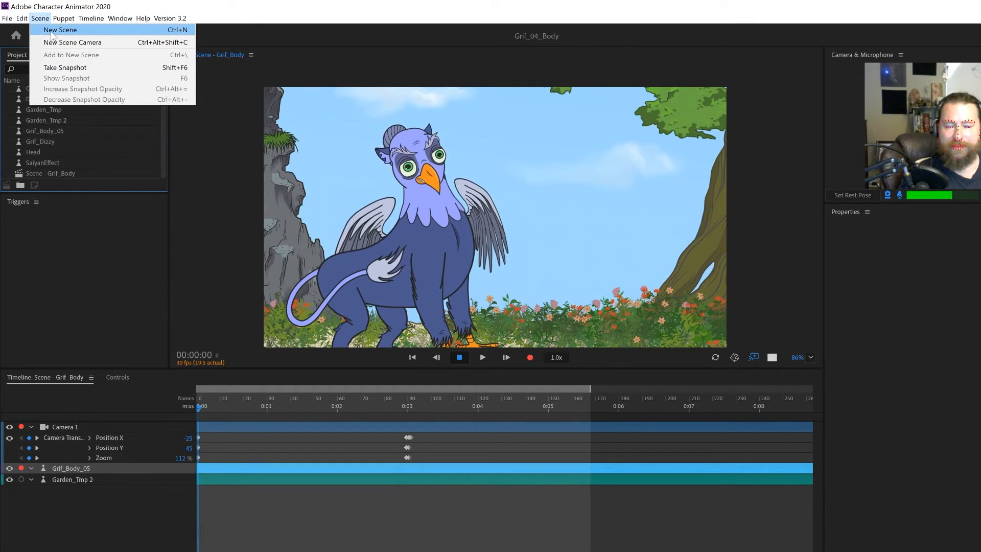
click(61, 30)
text(Shot)
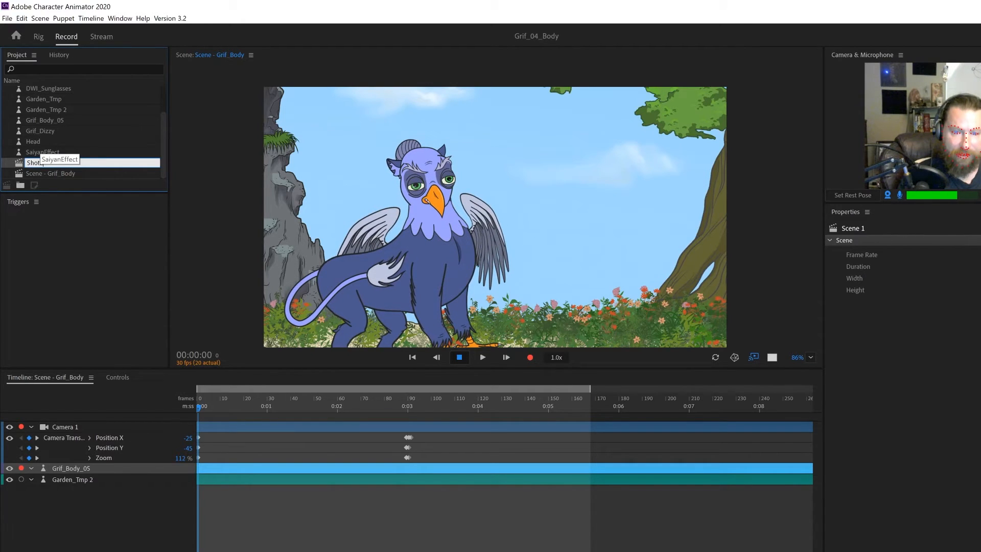
click(33, 174)
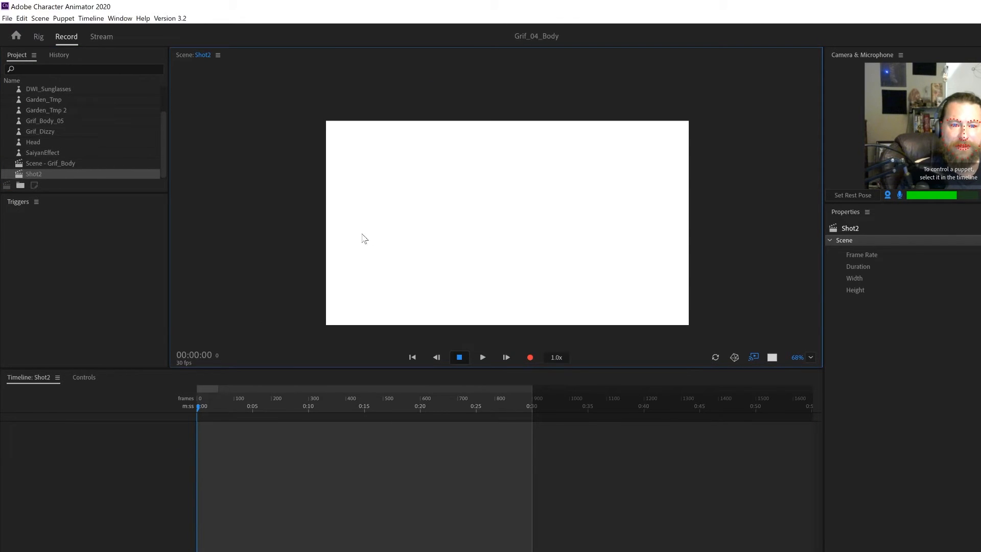
- Add Garden_Tmp and the ElonMusk_Cyrus puppet to Shot2 and fire its flamethrower triggers
click(48, 109)
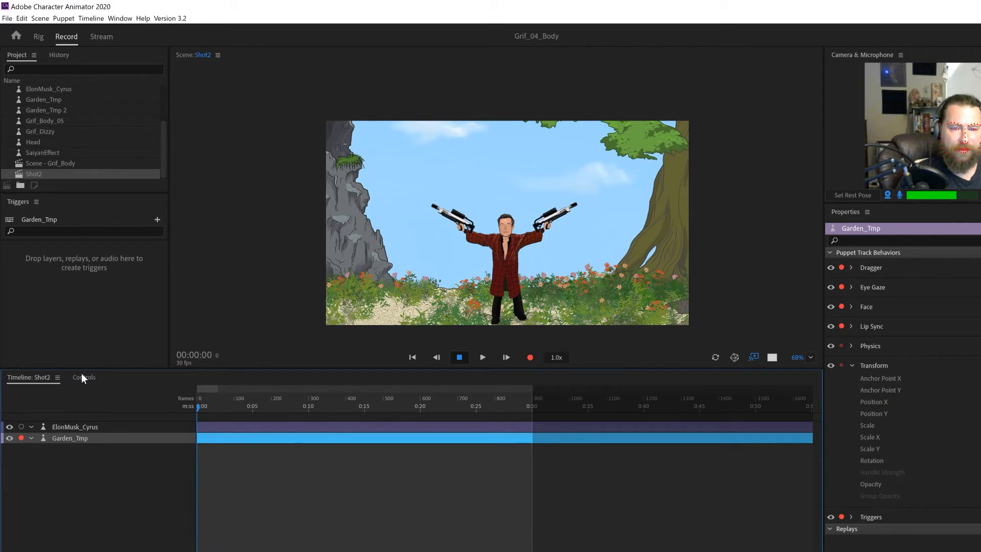
click(83, 377)
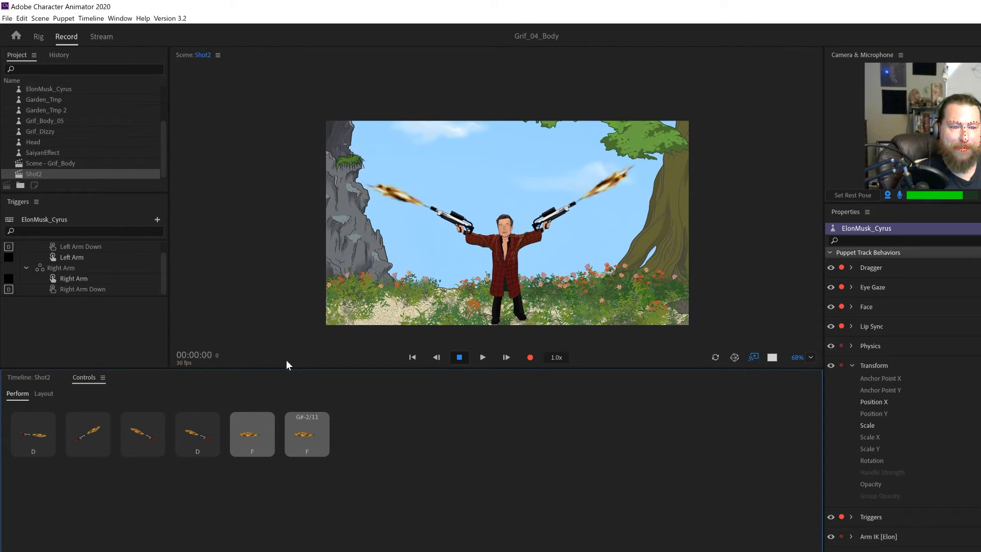
mouse_move(646, 358)
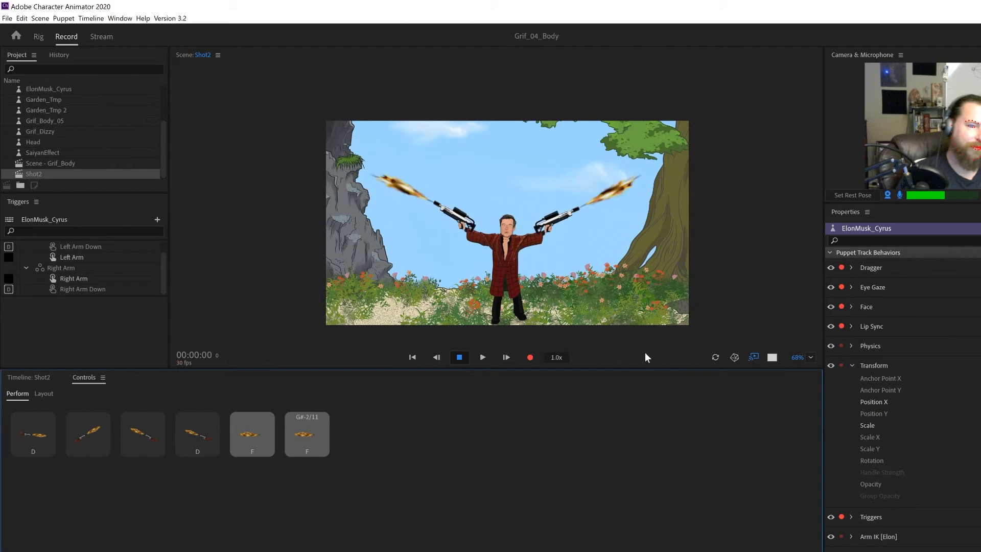